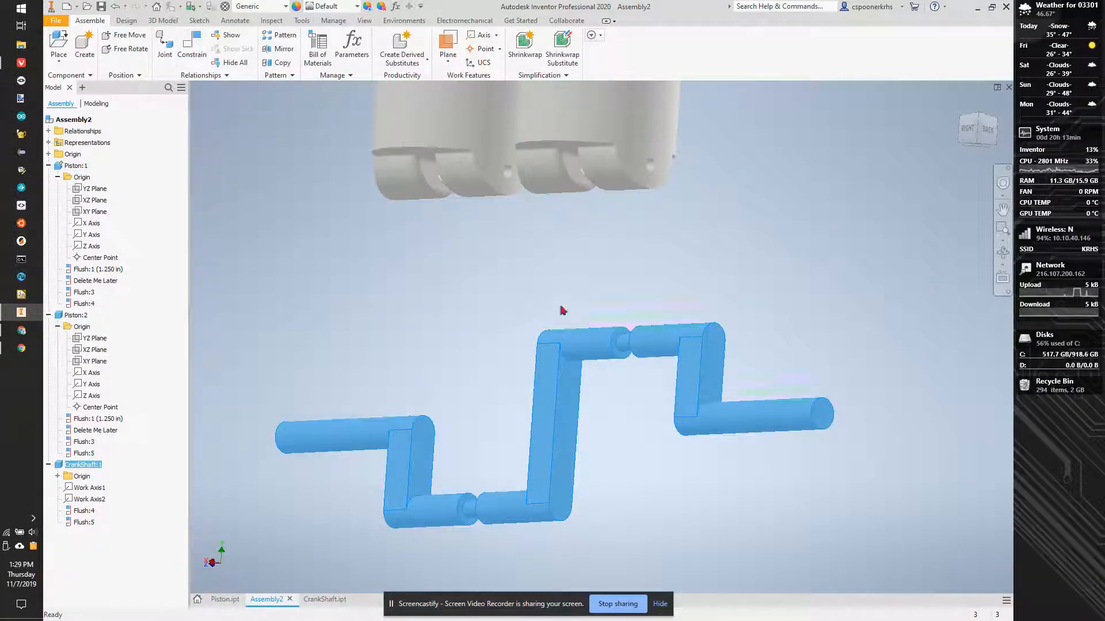
Create a new standard part file, Part3.
{"action": "left_click", "coordinate": [52, 6]}
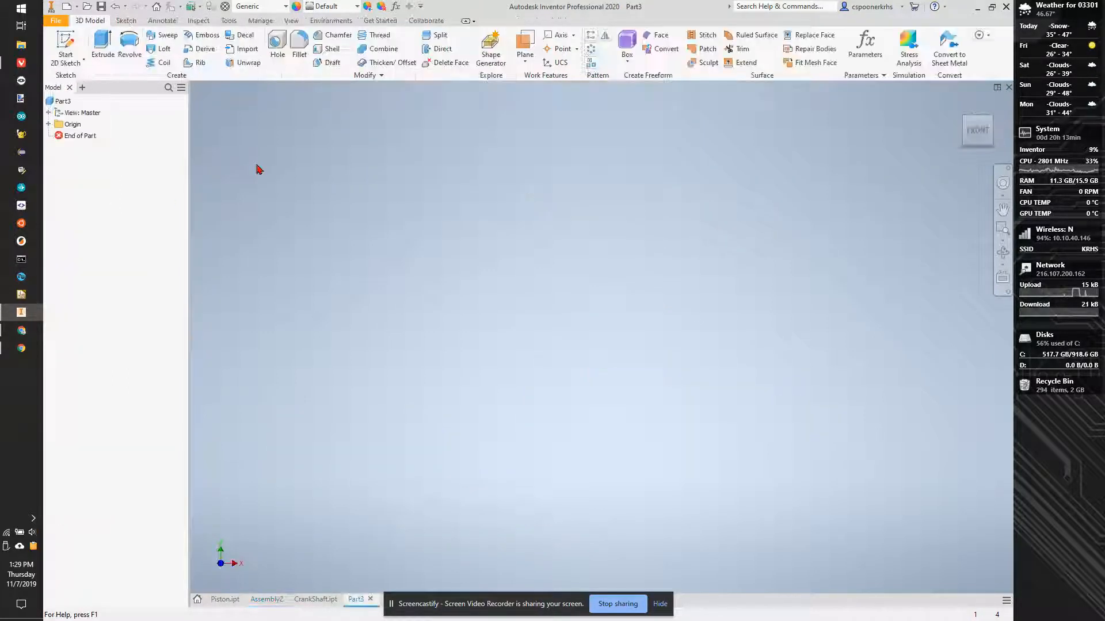
Sketch two circles on the vertical axis and dimension the upper diameter to .079.
{"action": "left_click", "coordinate": [64, 53]}
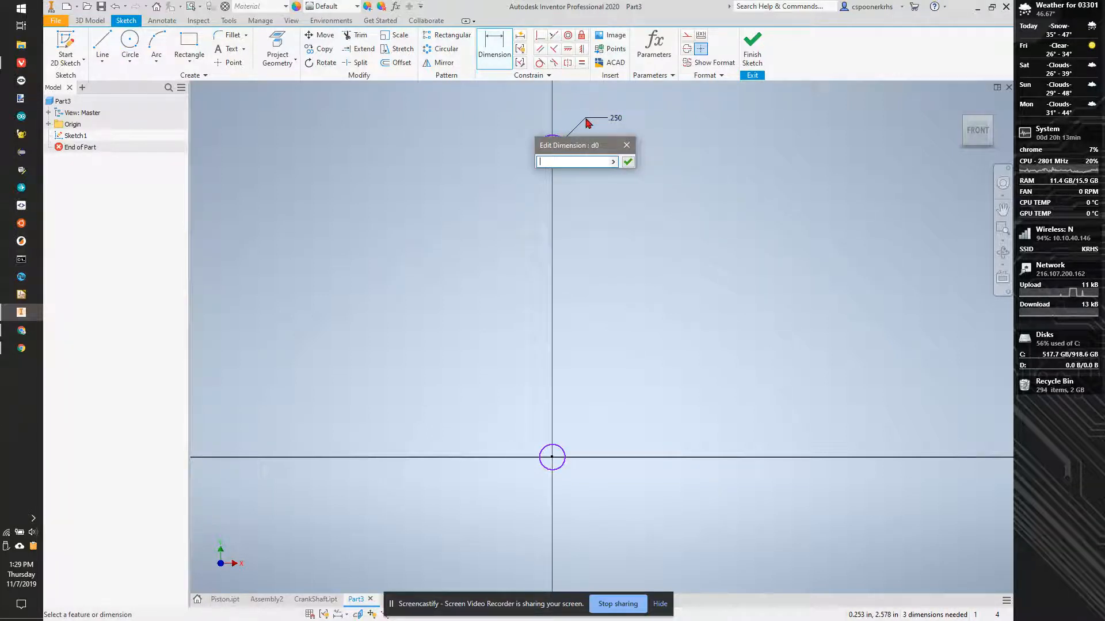
{"action": "type", "text": "1.75mm"}
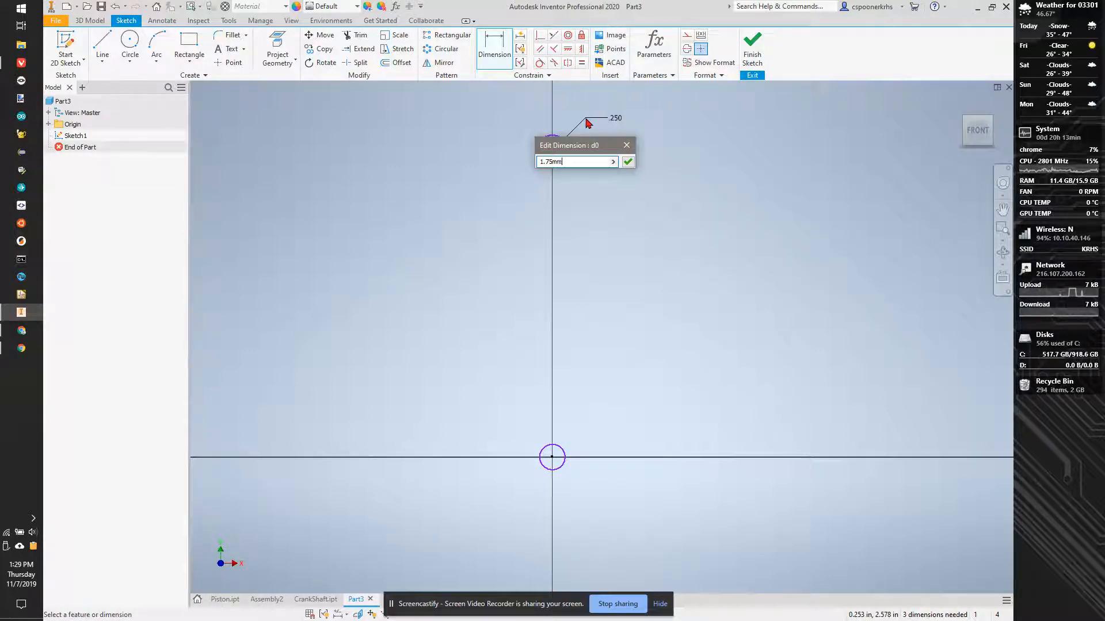
{"action": "type", "text": "+ .0"}
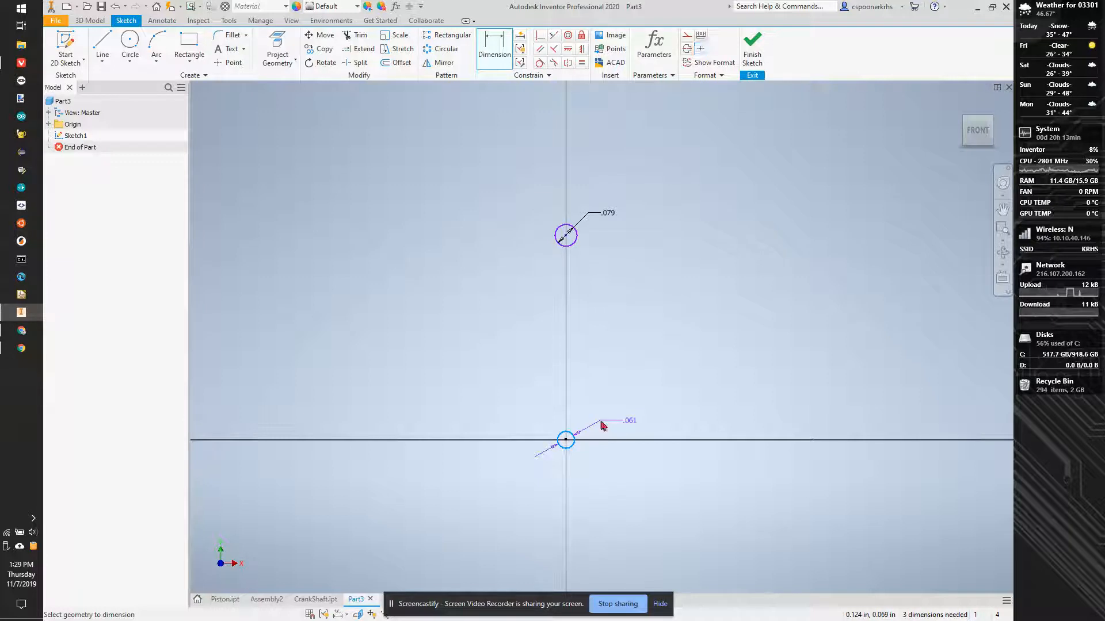
{"action": "left_click", "coordinate": [315, 599]}
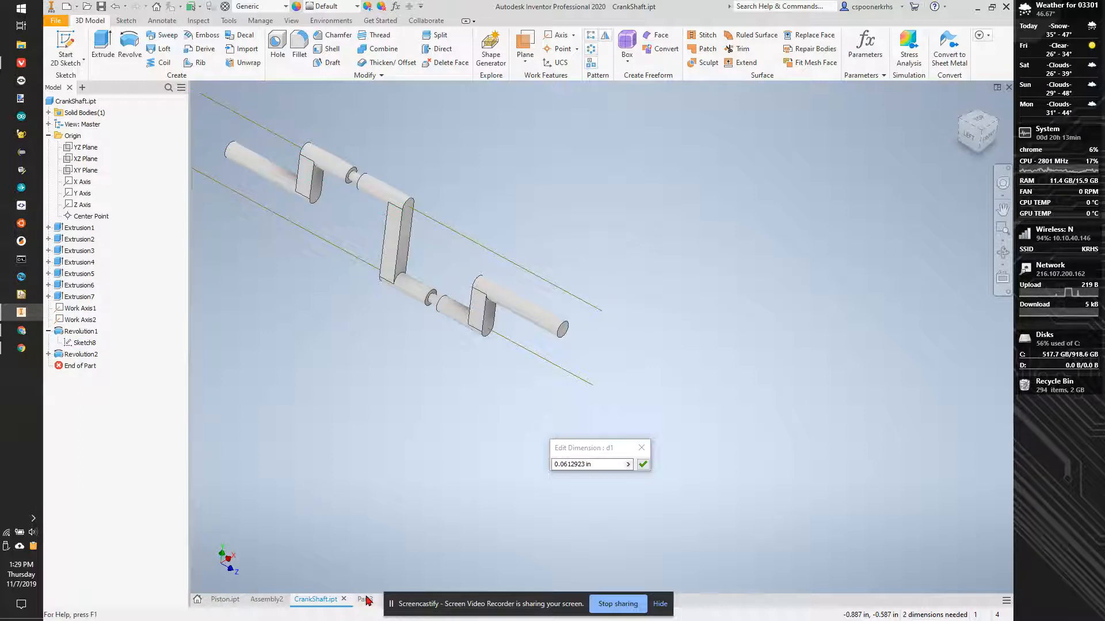
Back in Part3's sketch, dimension the lower circle to .100 diameter.
{"action": "left_click", "coordinate": [356, 600]}
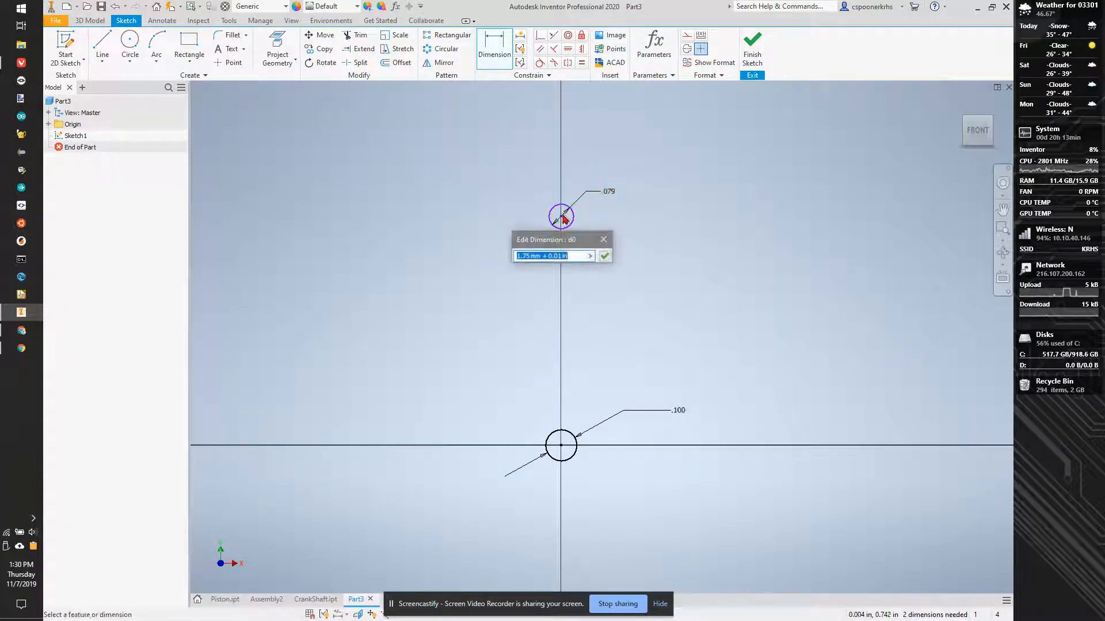
{"action": "left_click", "coordinate": [604, 255]}
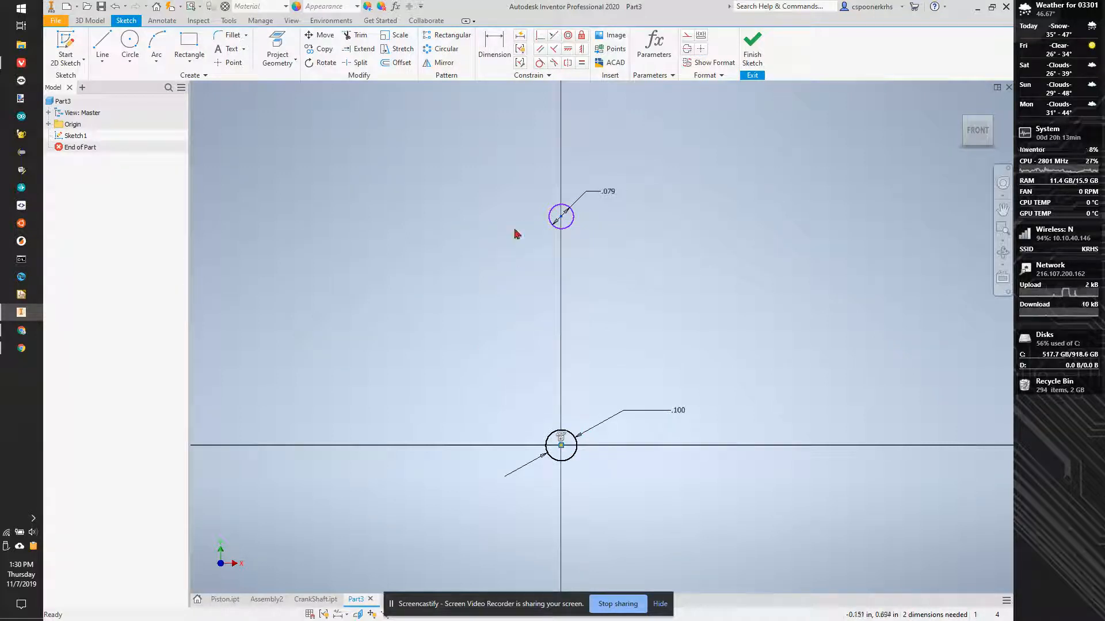
Dimension the circle centres 1.500 apart vertically and cancel the constraint warning.
{"action": "left_click", "coordinate": [493, 49]}
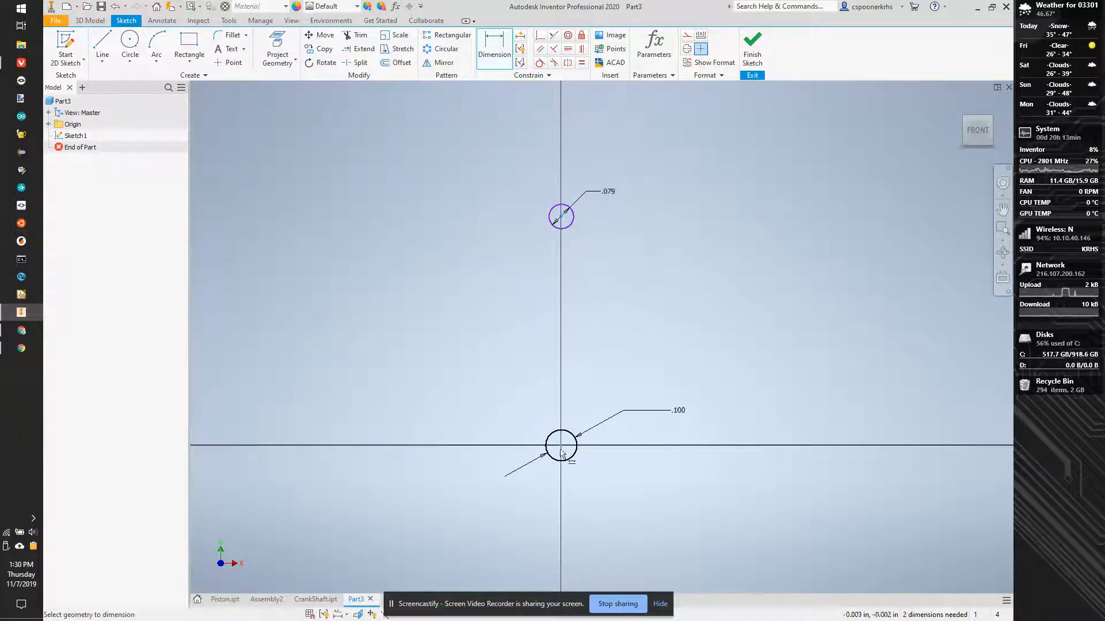
{"action": "left_click", "coordinate": [560, 443]}
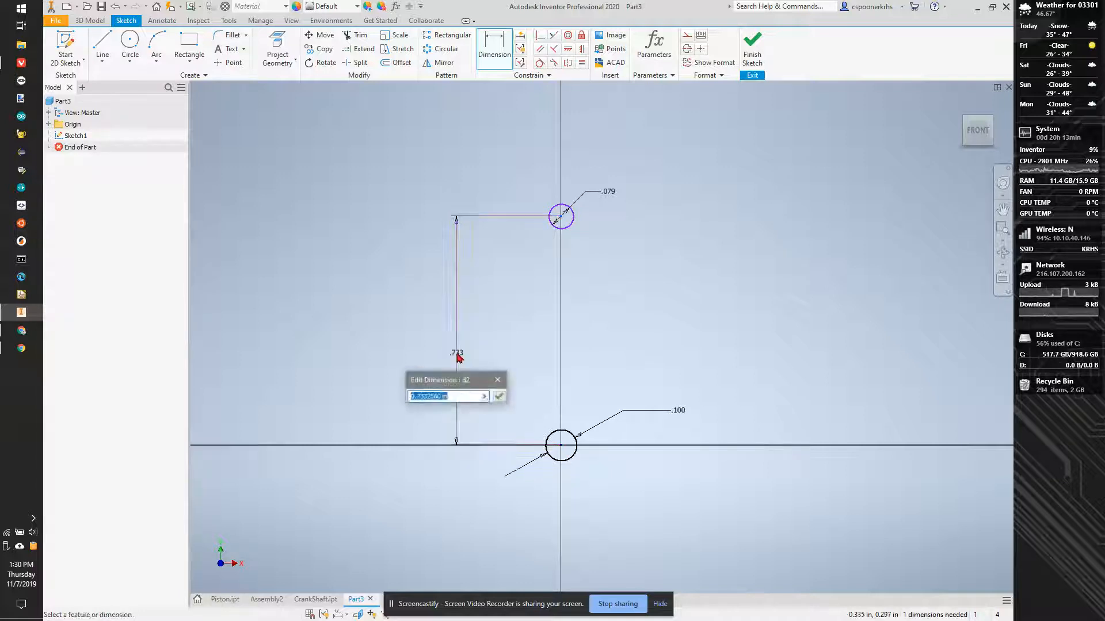
{"action": "type", "text": "1.2"}
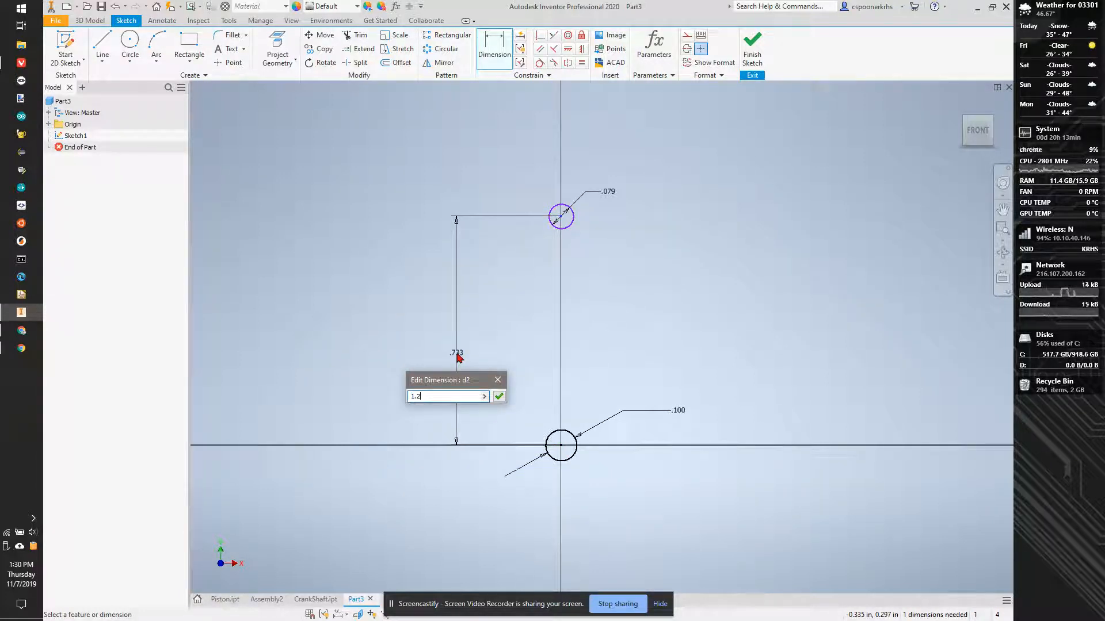
{"action": "key", "text": "Backspace"}
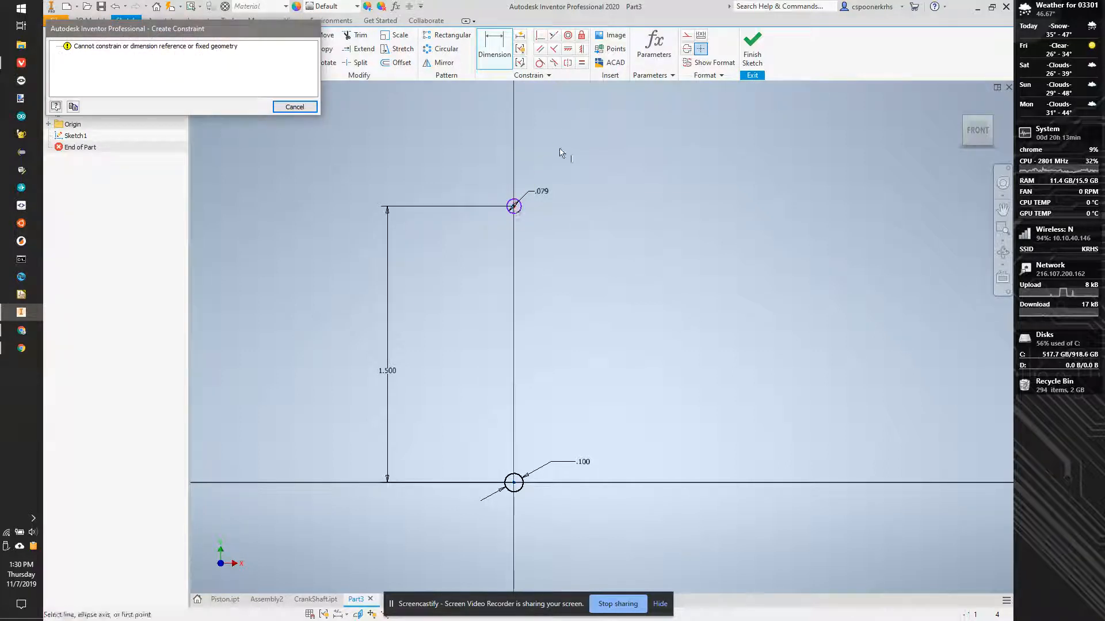
{"action": "left_click", "coordinate": [295, 107]}
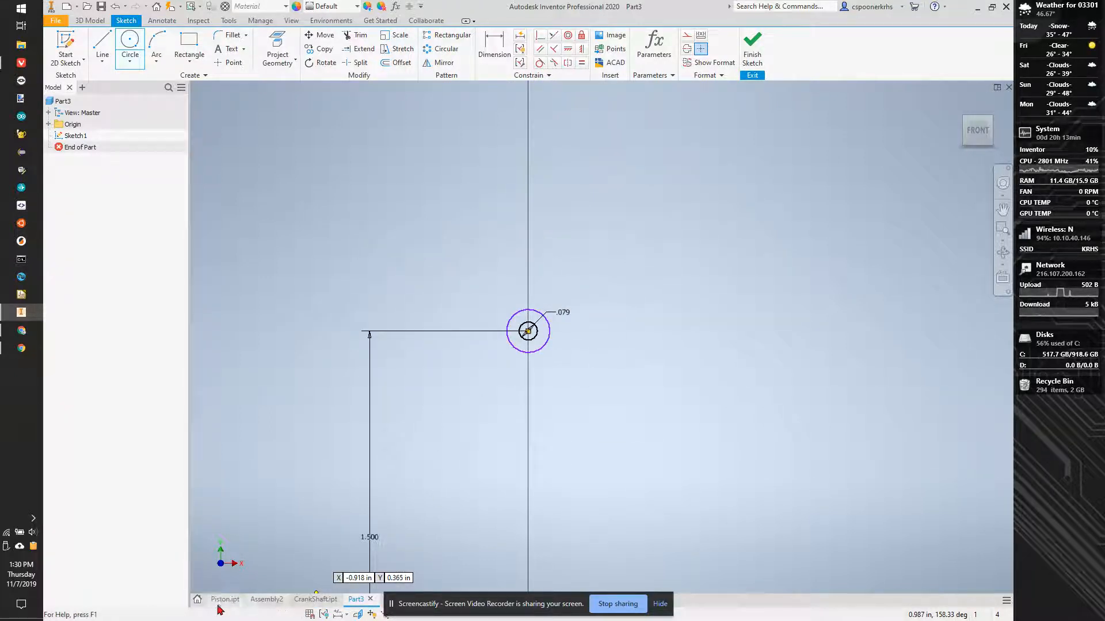
Draw an outer circle around the upper circle and measure the piston's 0.079 pin hole.
{"action": "left_click", "coordinate": [225, 599]}
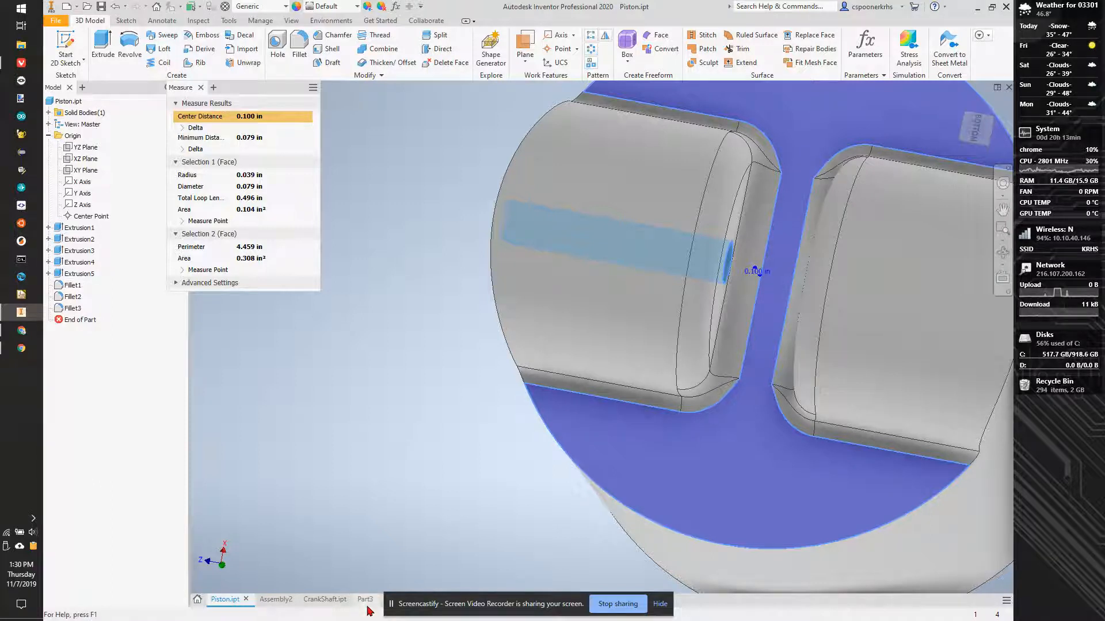
Dimension the upper outer circle to .150 and draw a circle around the lower circle.
{"action": "left_click", "coordinate": [365, 600]}
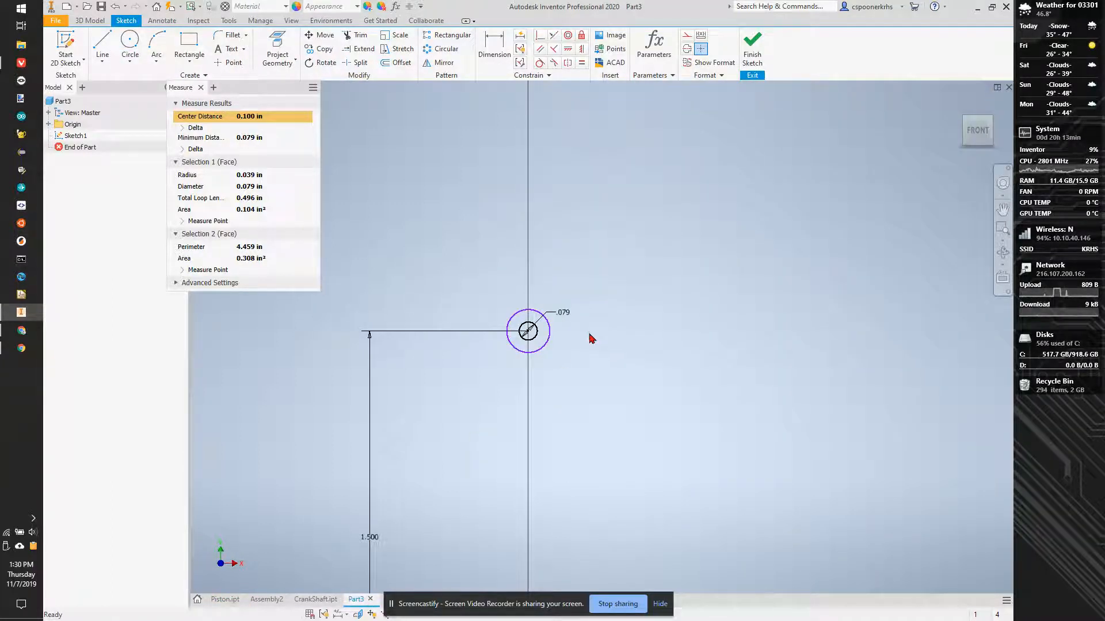
{"action": "left_click", "coordinate": [493, 42]}
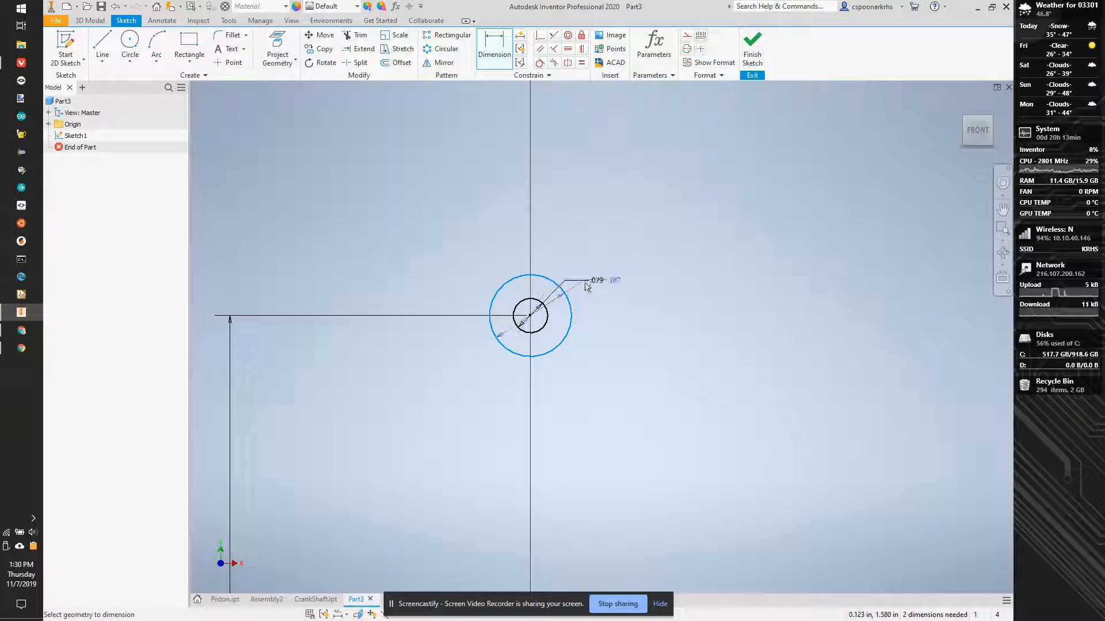
{"action": "left_click", "coordinate": [609, 353]}
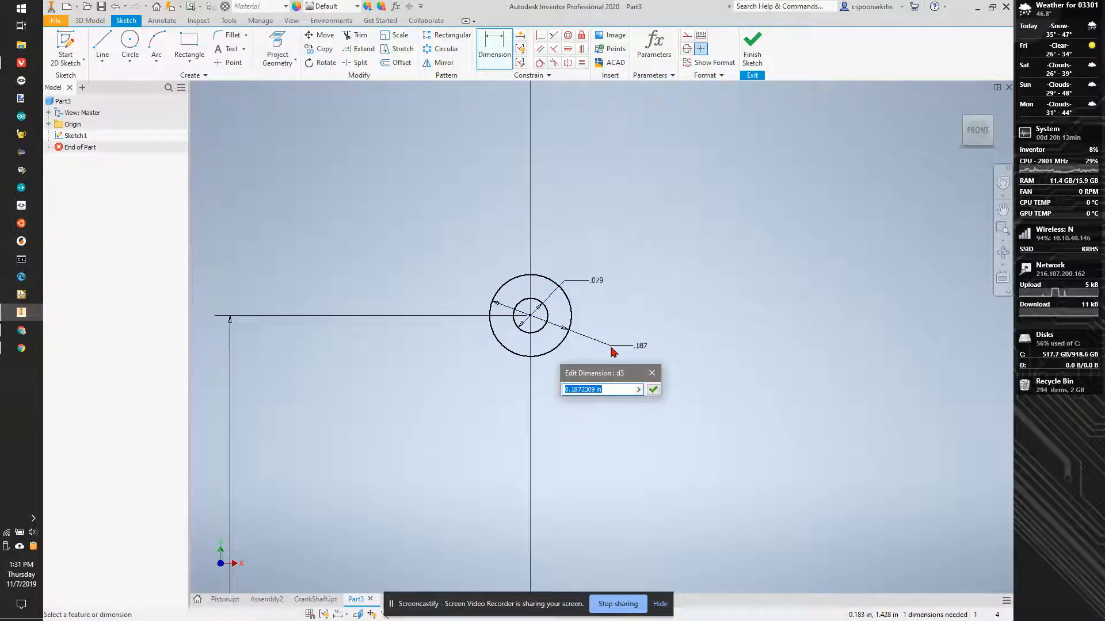
{"action": "type", "text": ".0"}
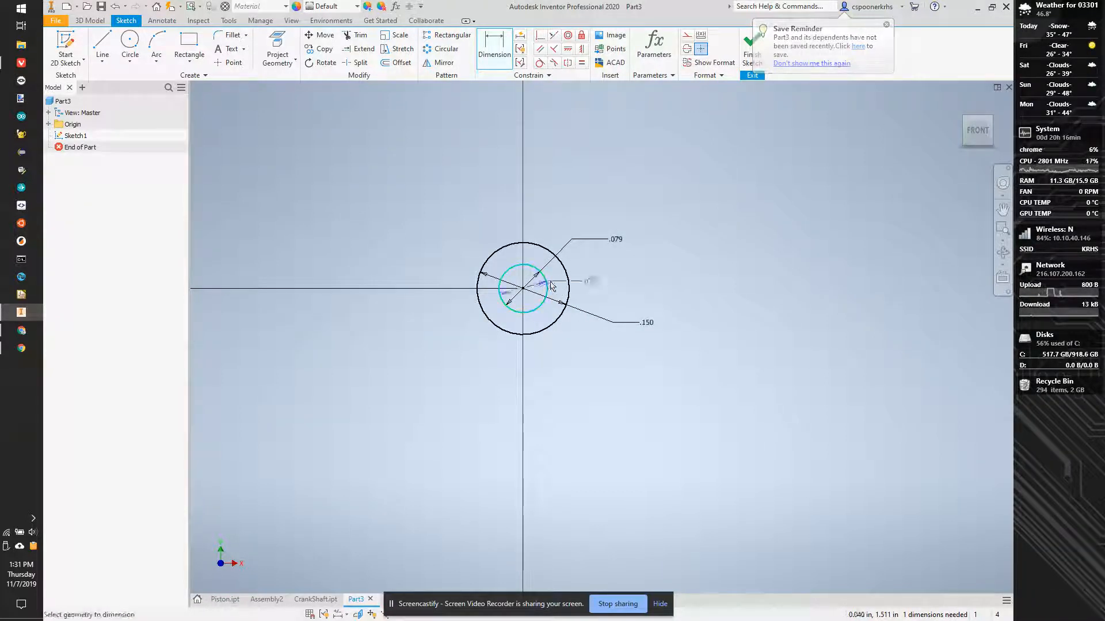
{"action": "left_click", "coordinate": [637, 295]}
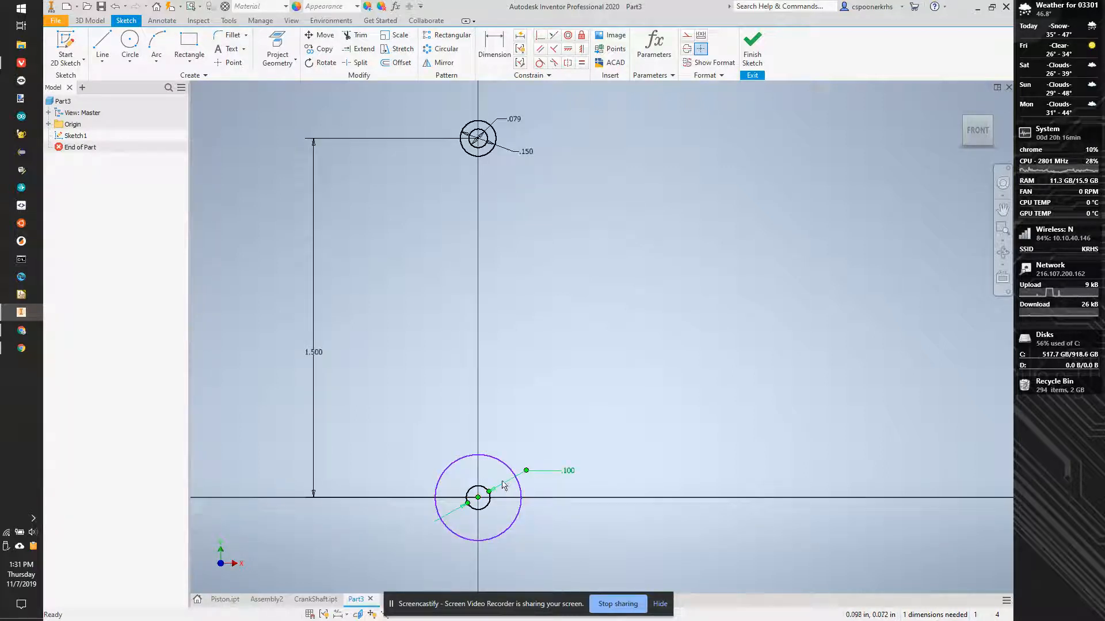
Measure the crankshaft journal, then dimension the lower circles .200/.110 and join with side lines.
{"action": "left_click", "coordinate": [314, 599]}
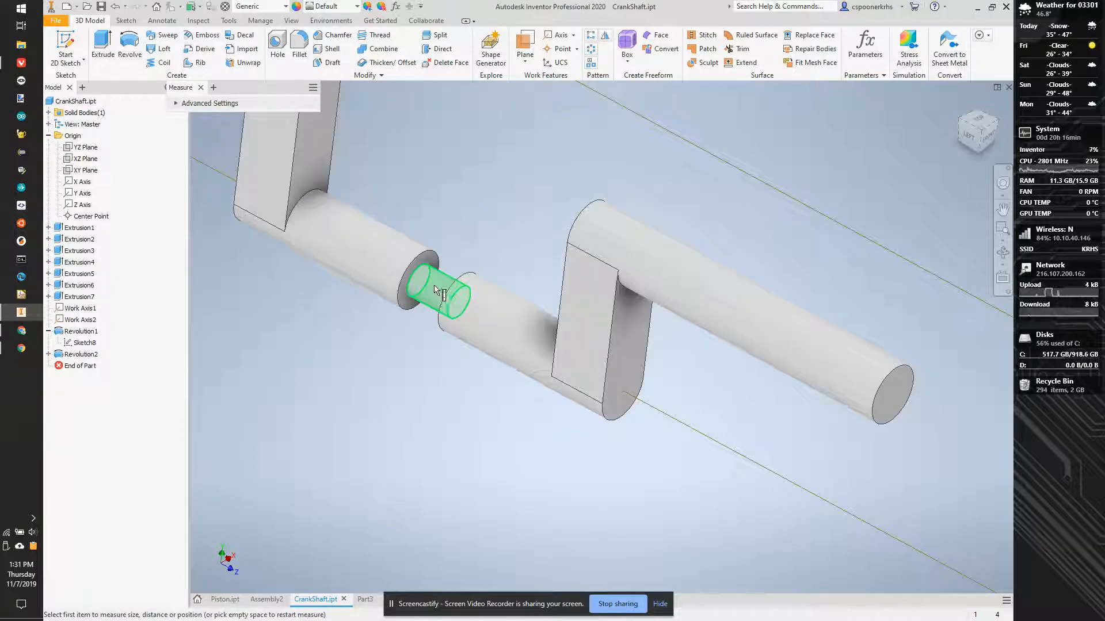
{"action": "left_click", "coordinate": [419, 275]}
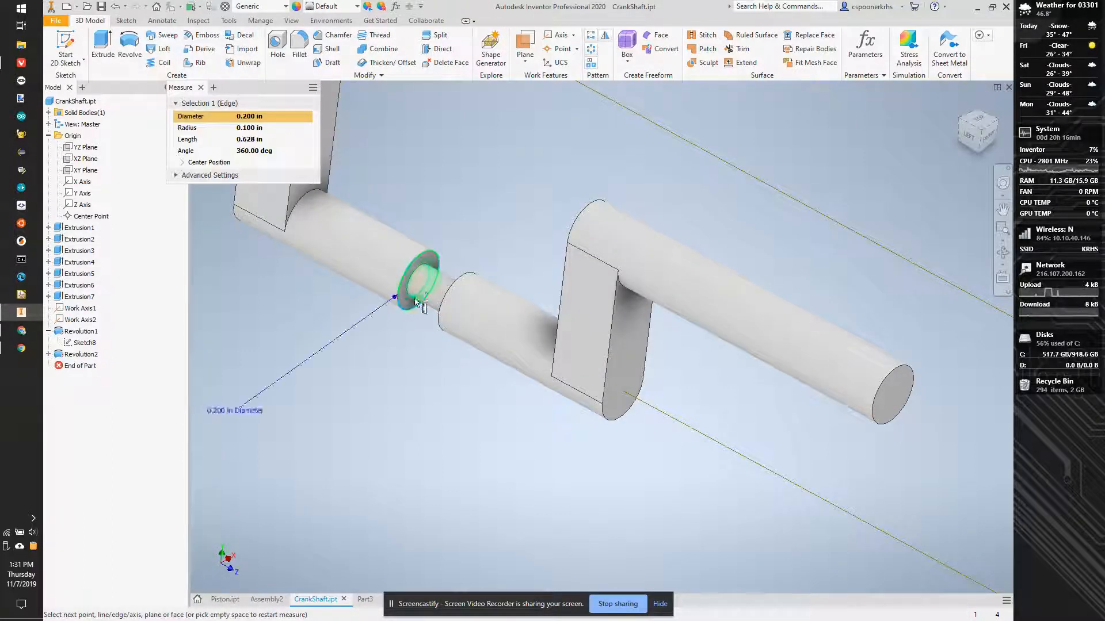
{"action": "left_click", "coordinate": [201, 87]}
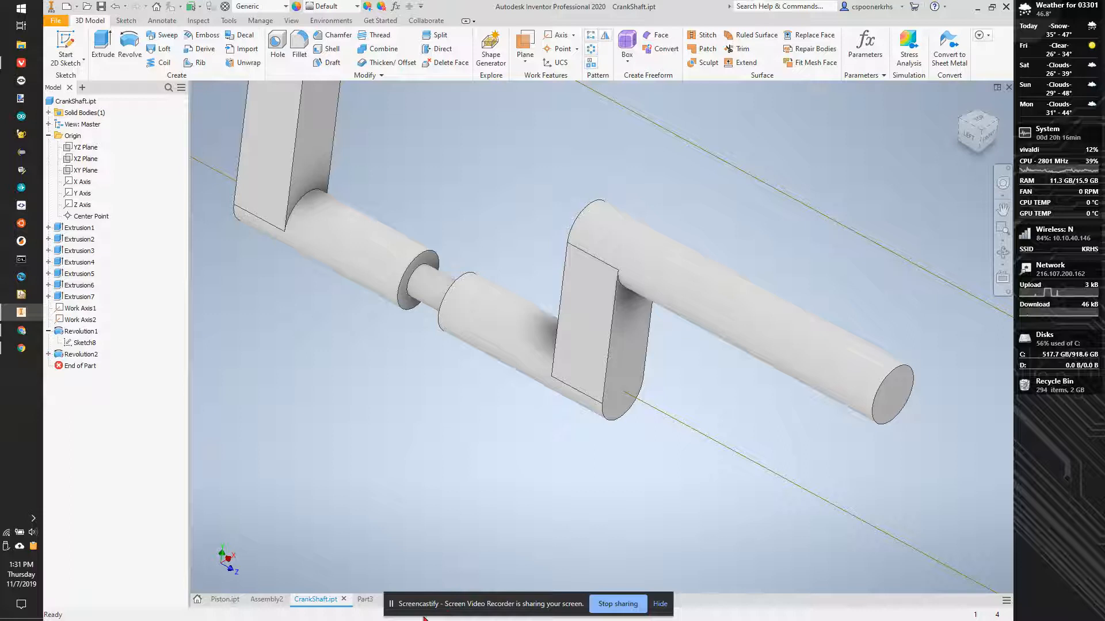
{"action": "left_click", "coordinate": [356, 600]}
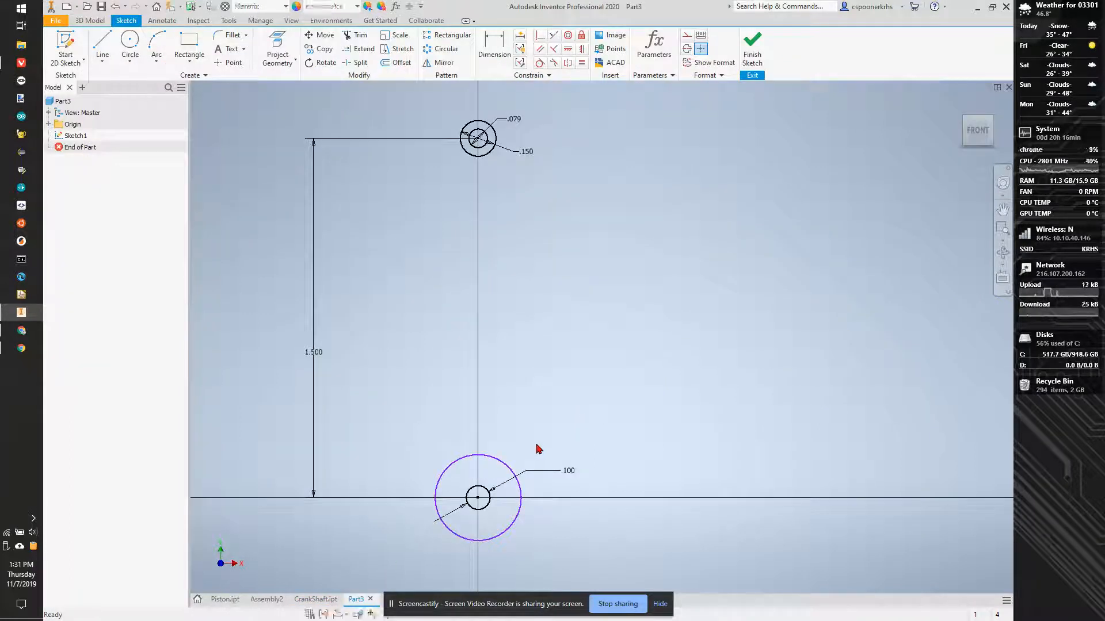
{"action": "left_click", "coordinate": [494, 49]}
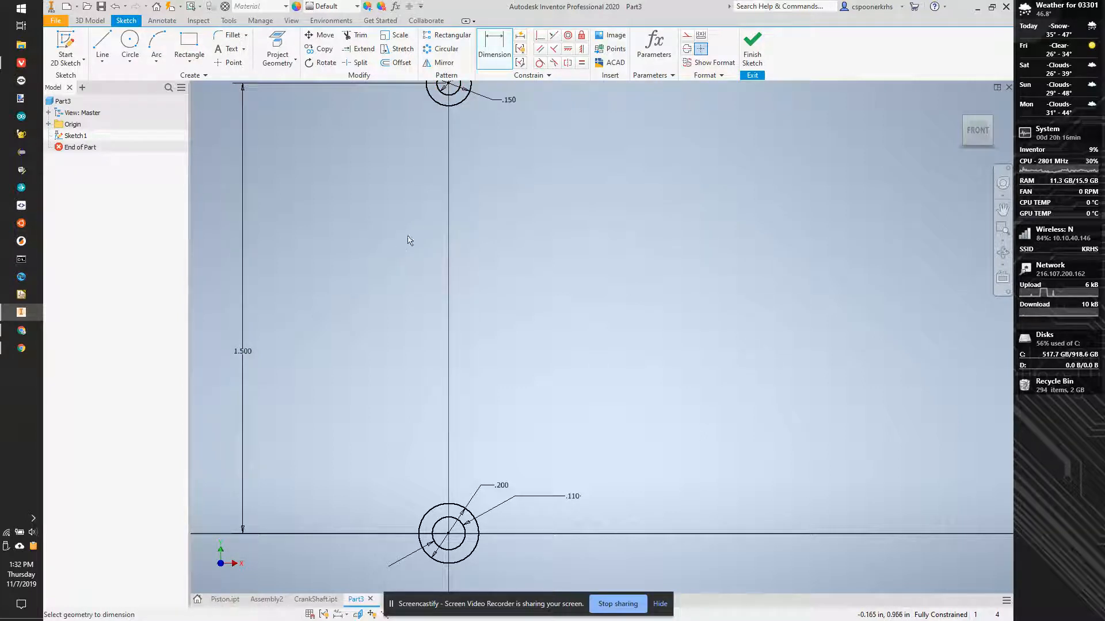
{"action": "mouse_move", "coordinate": [573, 527]}
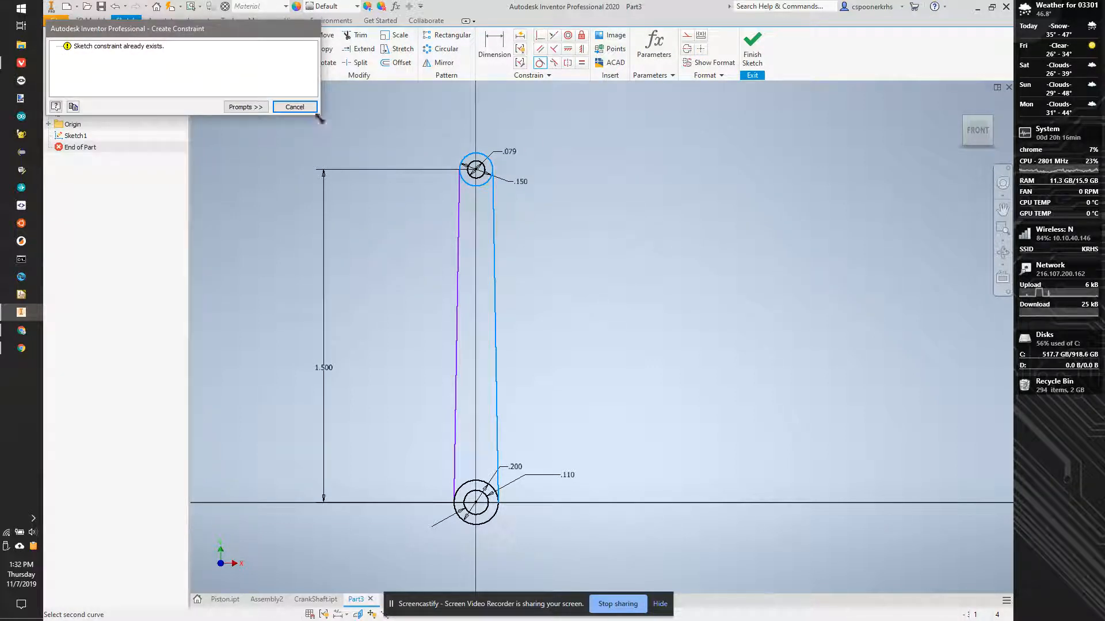
{"action": "left_click", "coordinate": [294, 107]}
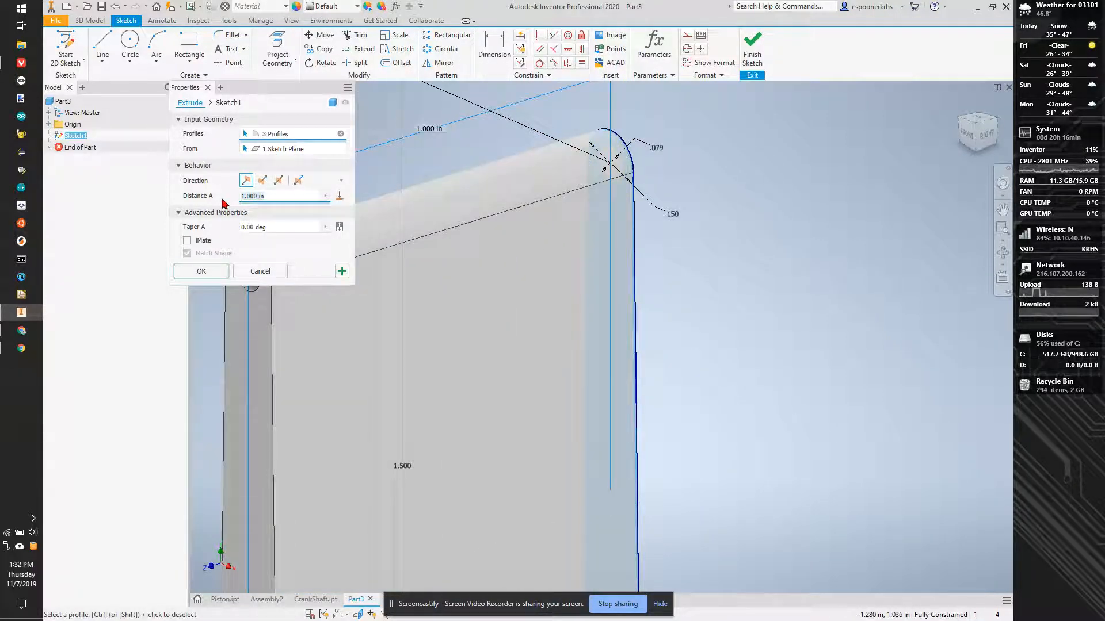
Extrude the rod profiles .15 thick into a solid rod with end holes.
{"action": "type", "text": ".15"}
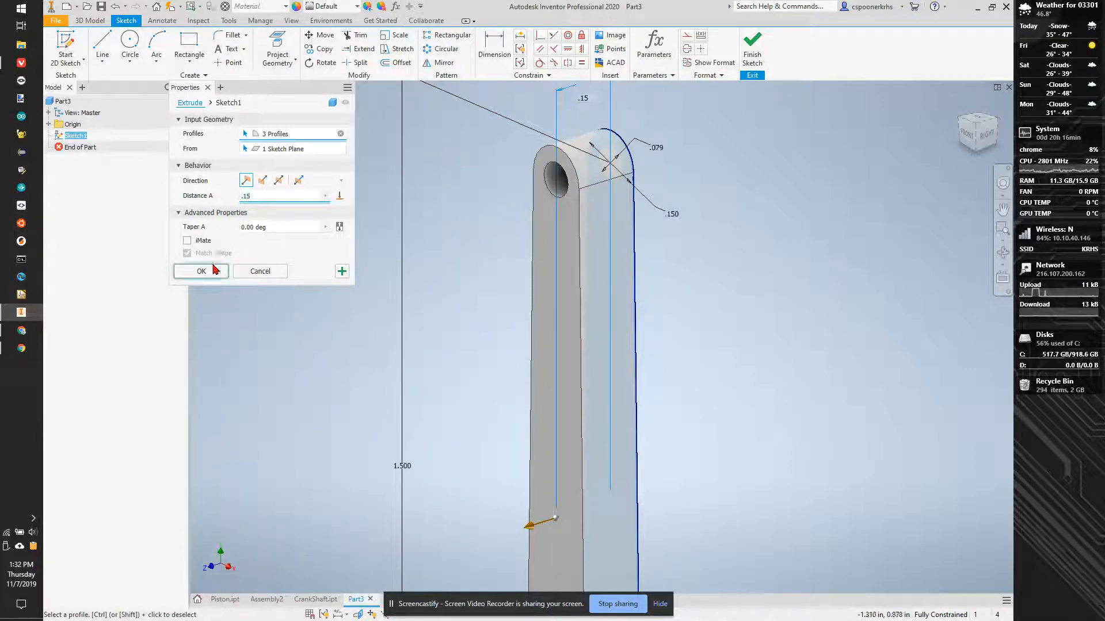
{"action": "left_click", "coordinate": [201, 271]}
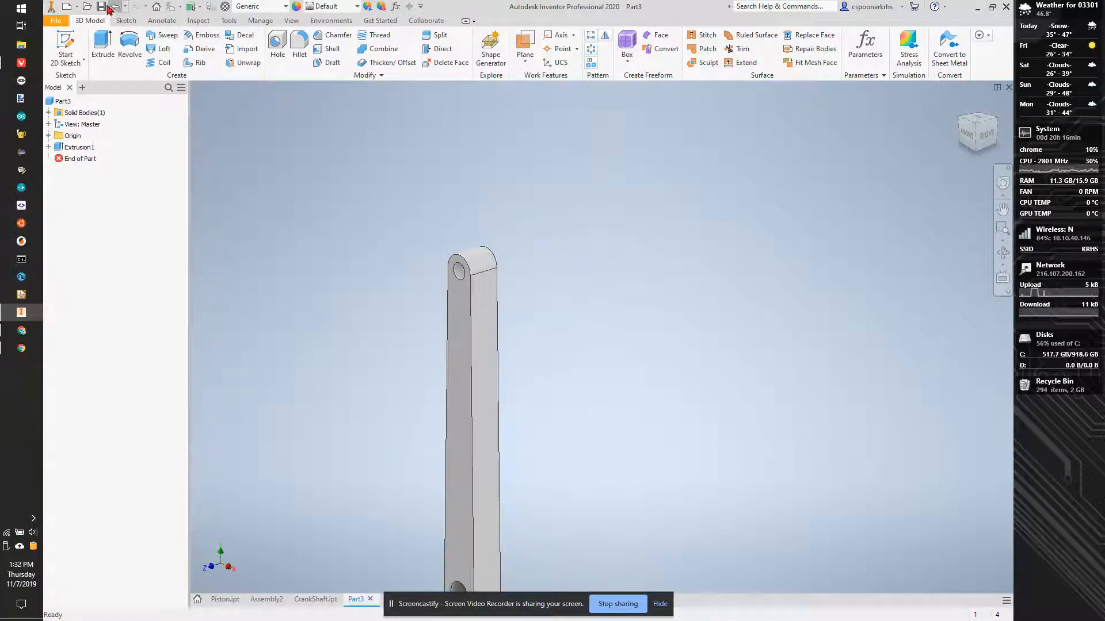
Save the rod part as 'Connecting Rod'.
{"action": "left_click", "coordinate": [115, 6]}
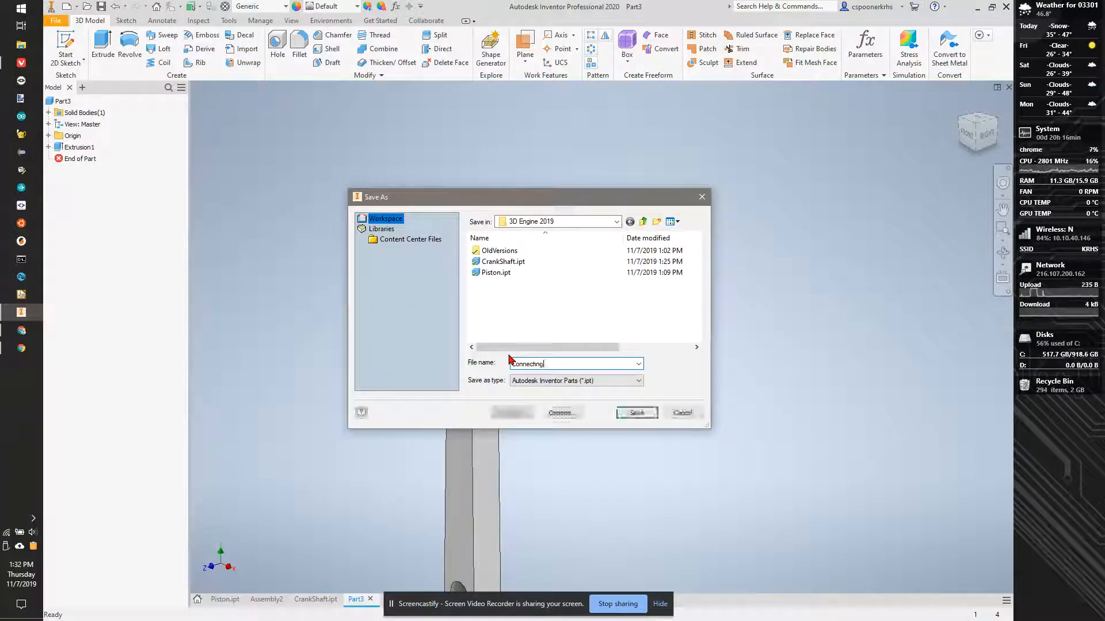
{"action": "type", "text": "Connecting Rod"}
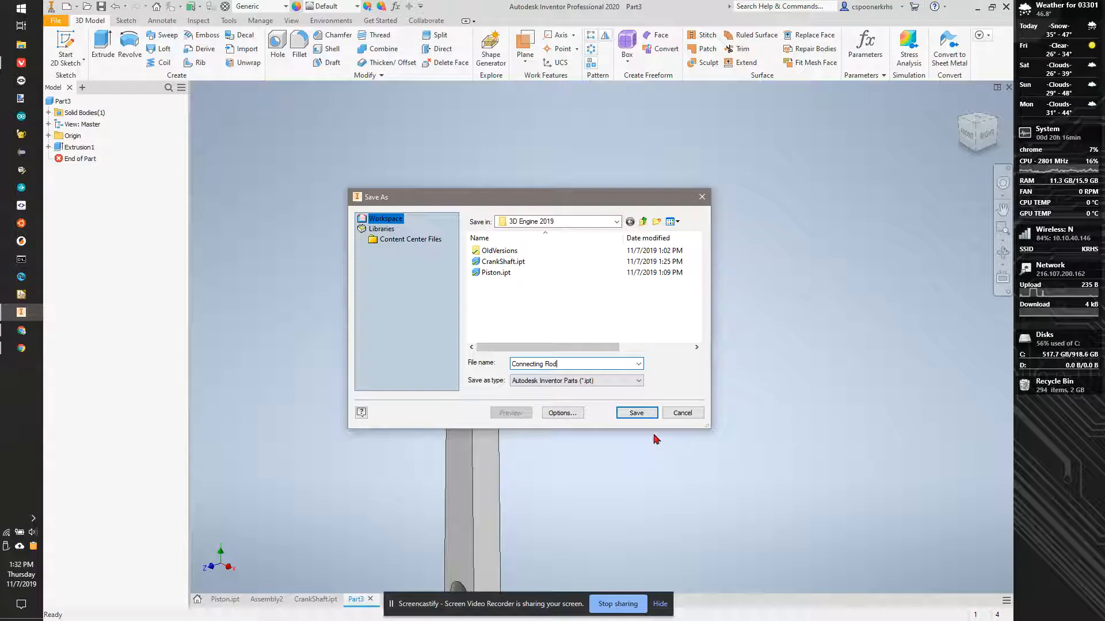
{"action": "left_click", "coordinate": [635, 413]}
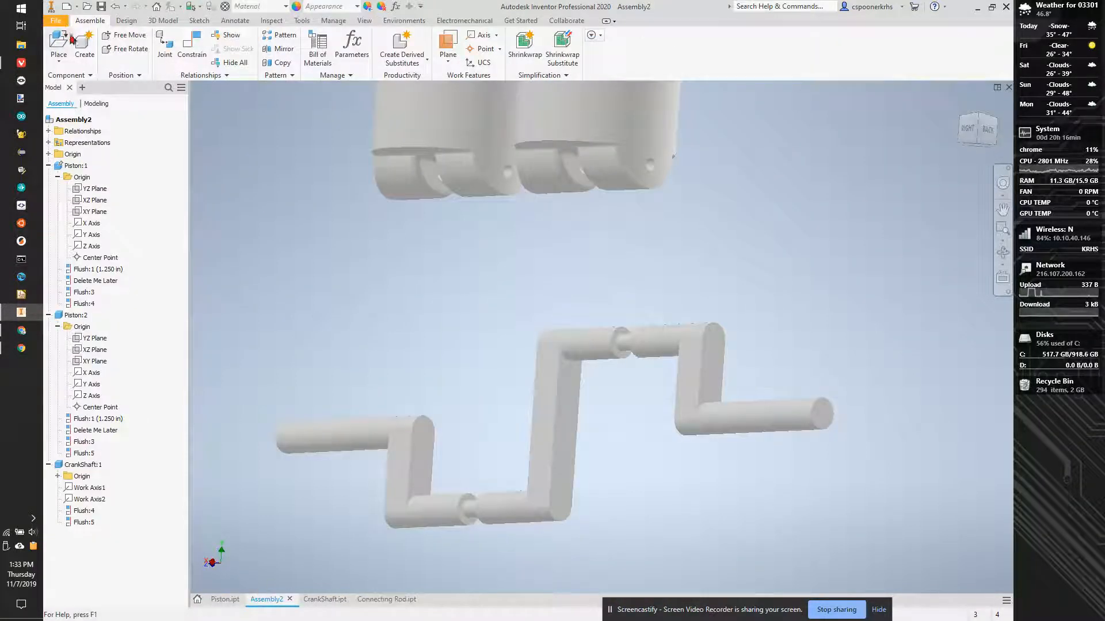
Insert two copies of Connecting Rod.ipt into the assembly beside the crankshaft.
{"action": "left_click", "coordinate": [58, 44]}
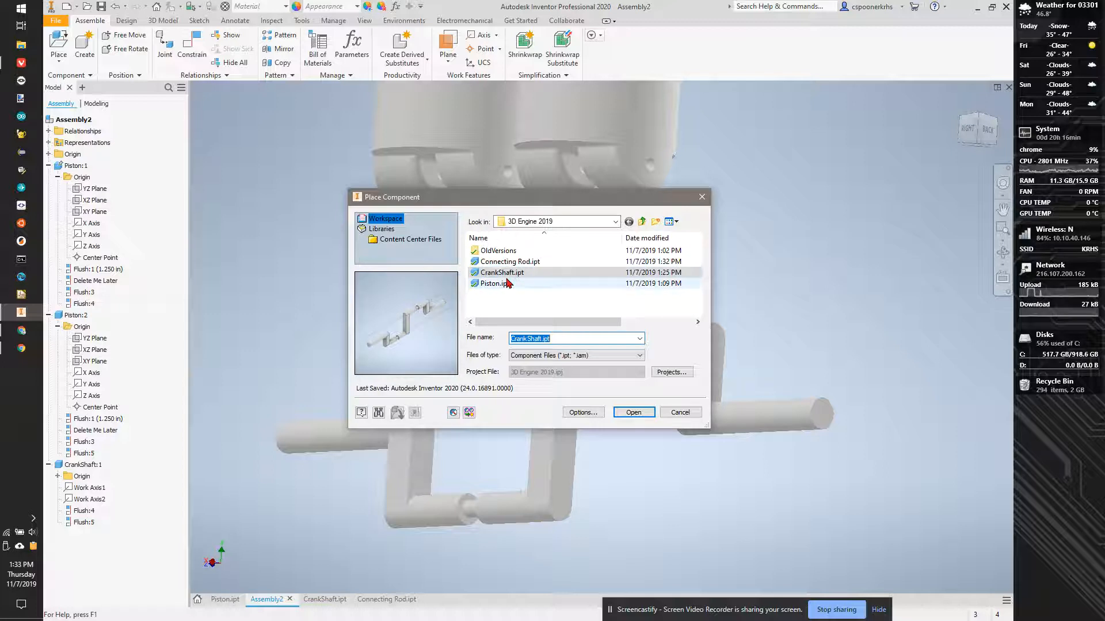
{"action": "left_click", "coordinate": [632, 412]}
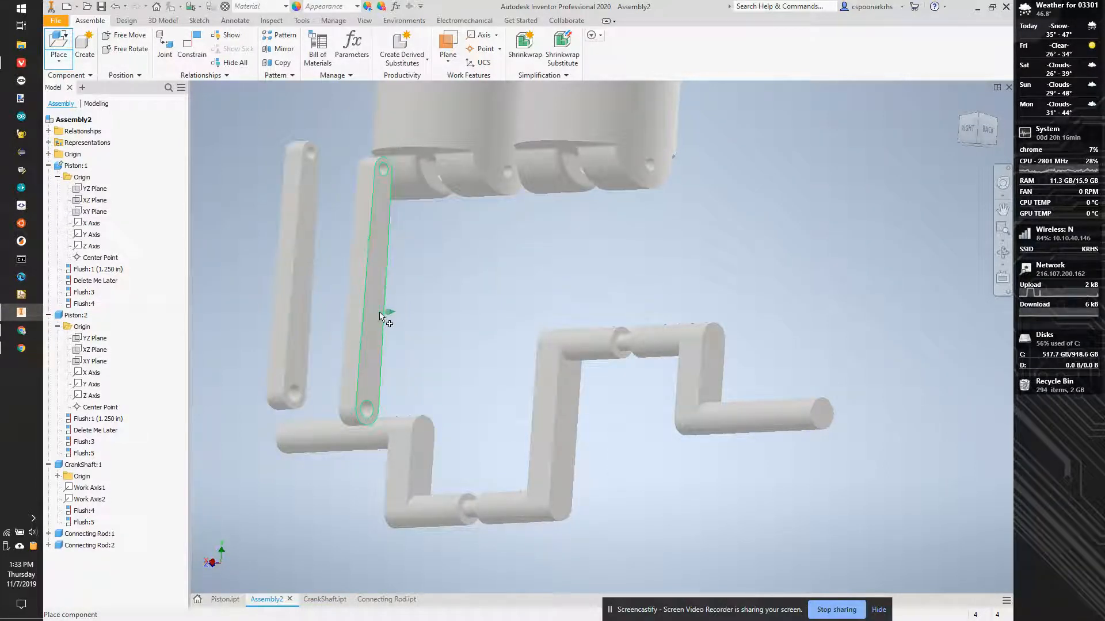
{"action": "left_click", "coordinate": [191, 48]}
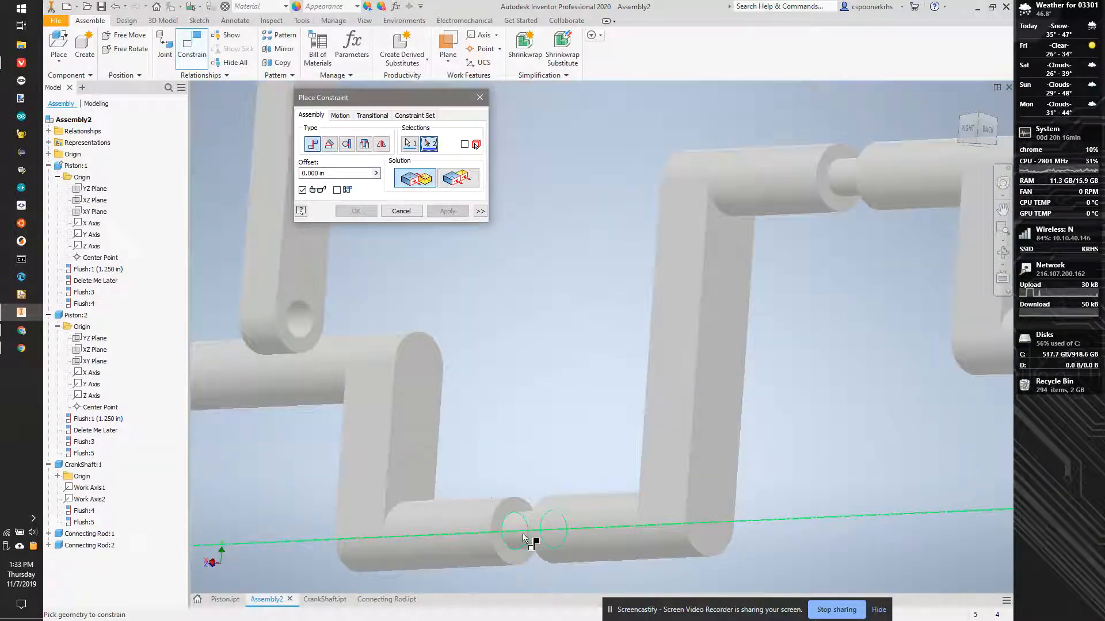
Seat both connecting rods on the crankshaft journals with Insert constraints at 0.00 offset.
{"action": "left_click", "coordinate": [525, 535]}
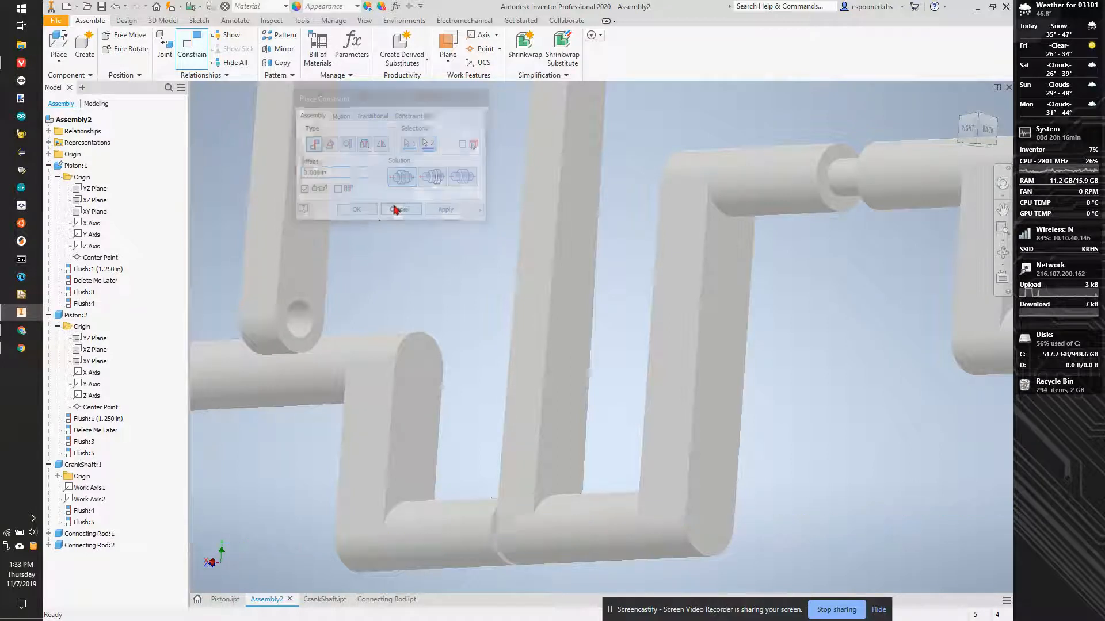
{"action": "left_click", "coordinate": [400, 209]}
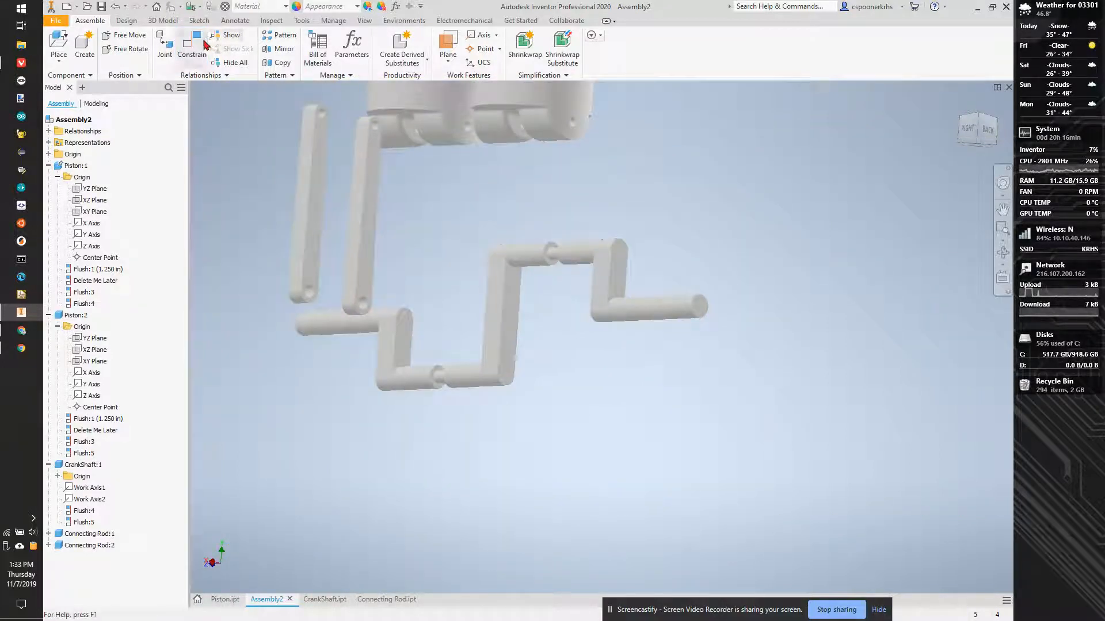
{"action": "left_click", "coordinate": [191, 48]}
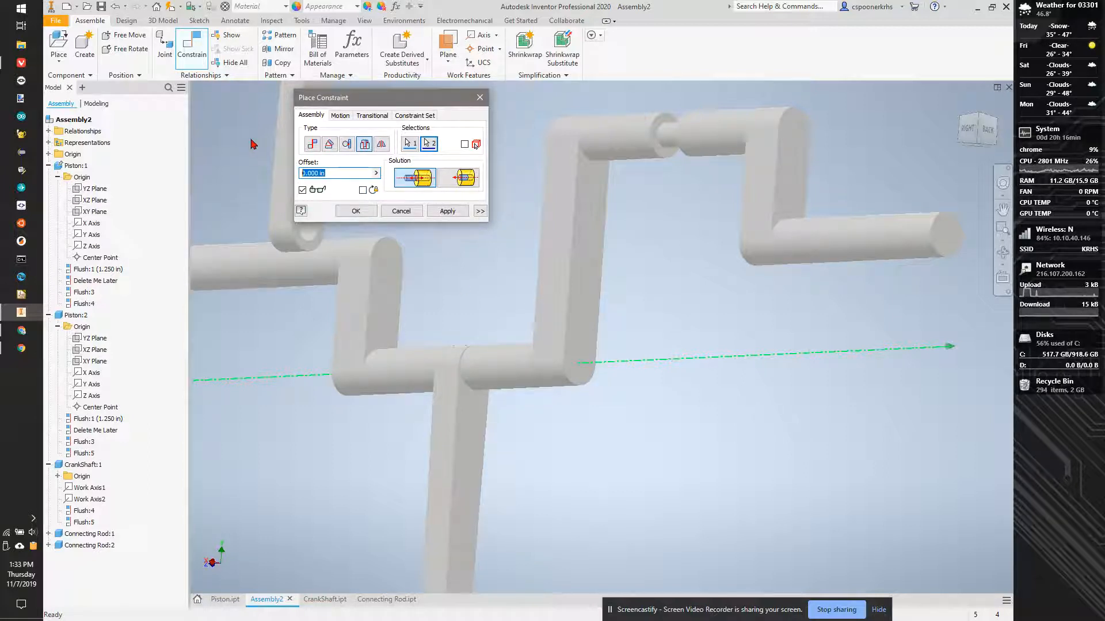
{"action": "type", "text": ".00"}
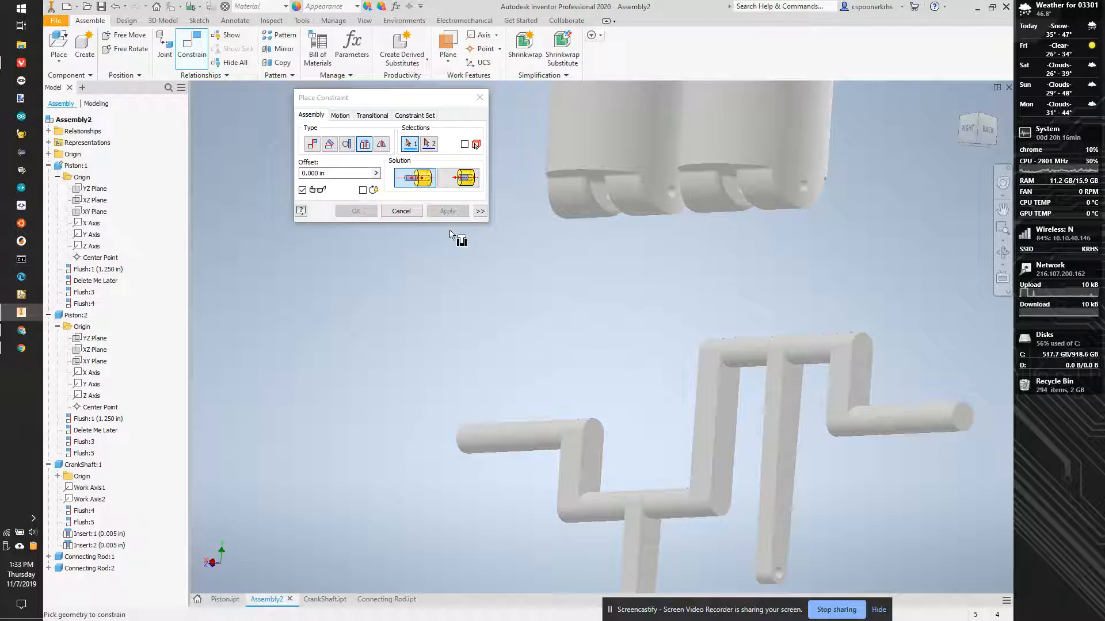
{"action": "mouse_move", "coordinate": [556, 299]}
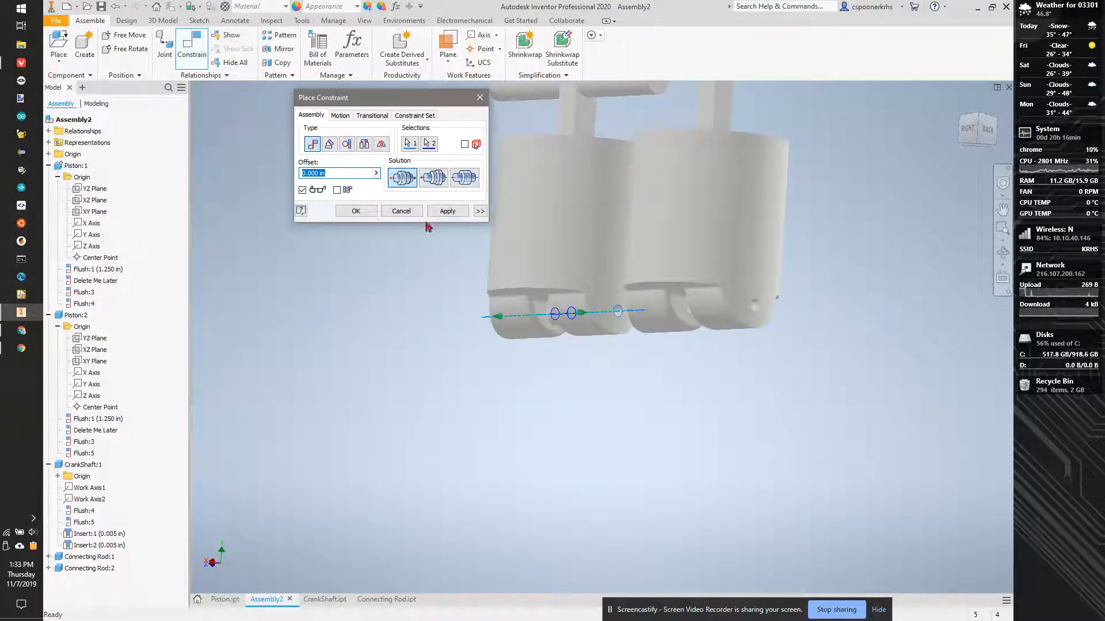
Apply a Mate between the connecting rod hole axis and Piston 1's pin axis.
{"action": "left_click", "coordinate": [446, 211]}
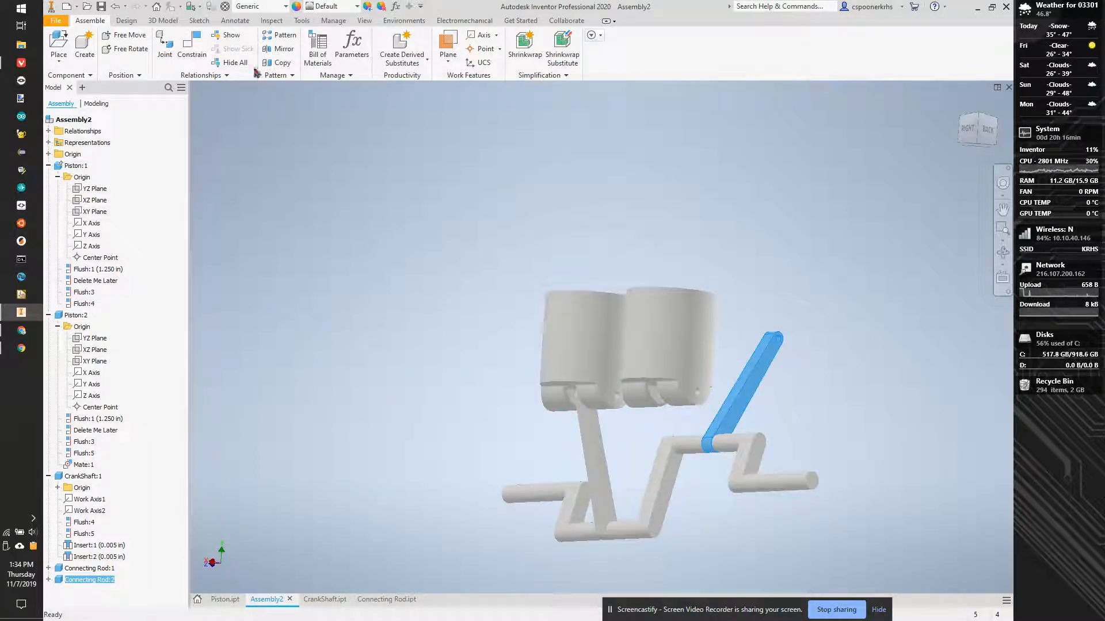
Mate the second piston pin to its rod, then mate Piston:1's XZ plane to the crankshaft.
{"action": "left_click", "coordinate": [192, 48]}
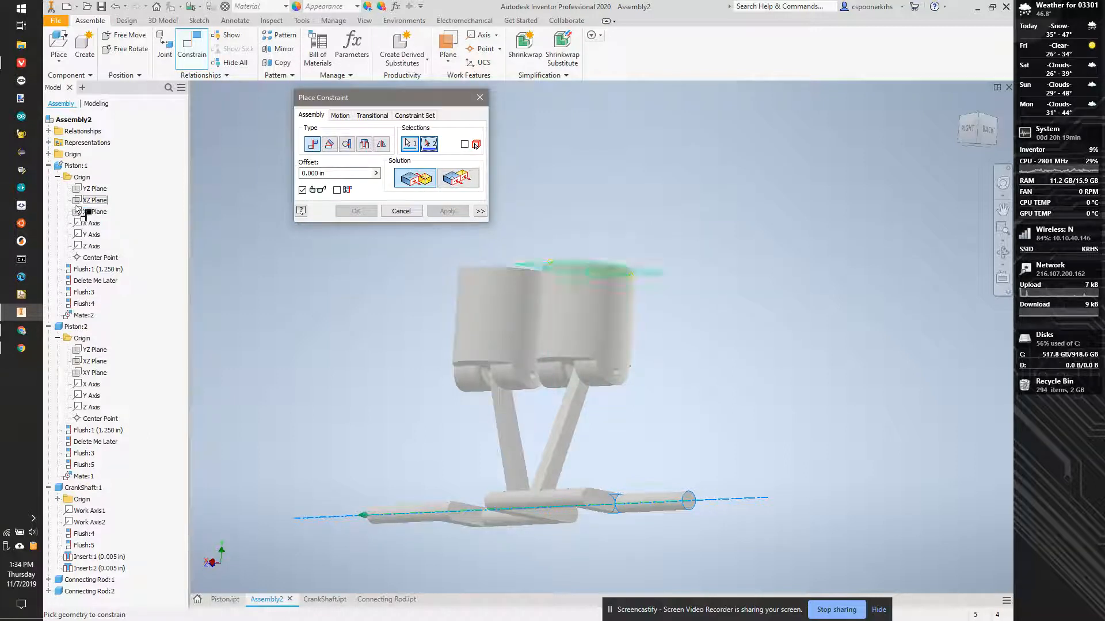
{"action": "left_click", "coordinate": [94, 211]}
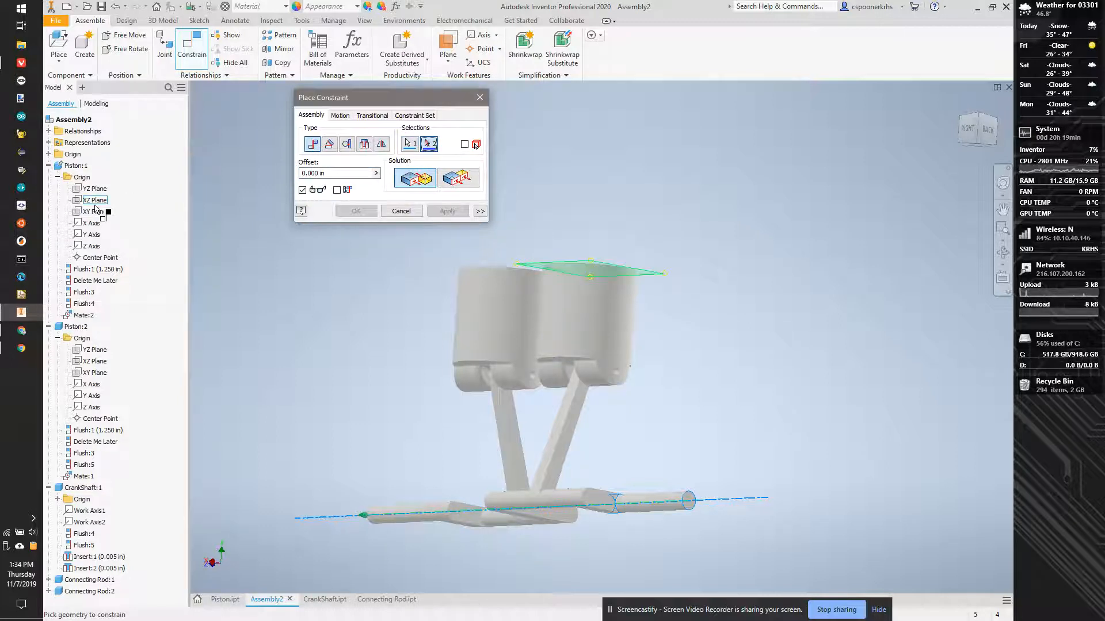
{"action": "left_click", "coordinate": [95, 188]}
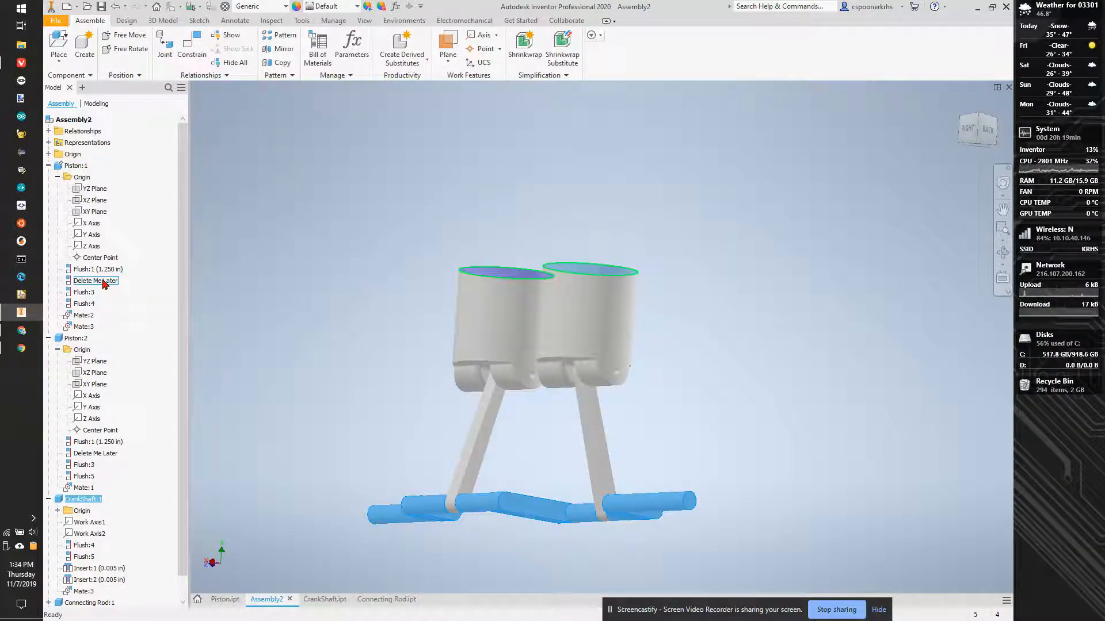
Delete the 'Delete Me Later' constraints and drag the crankshaft so the pistons follow.
{"action": "right_click", "coordinate": [95, 280]}
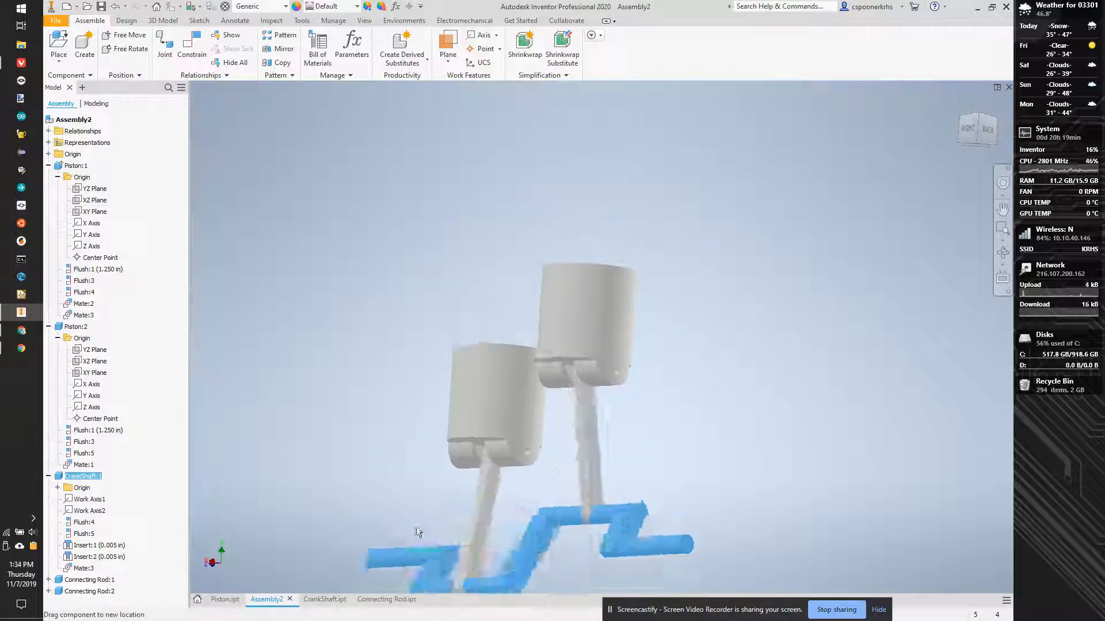
{"action": "left_click_drag", "start_coordinate": [420, 531], "coordinate": [509, 335]}
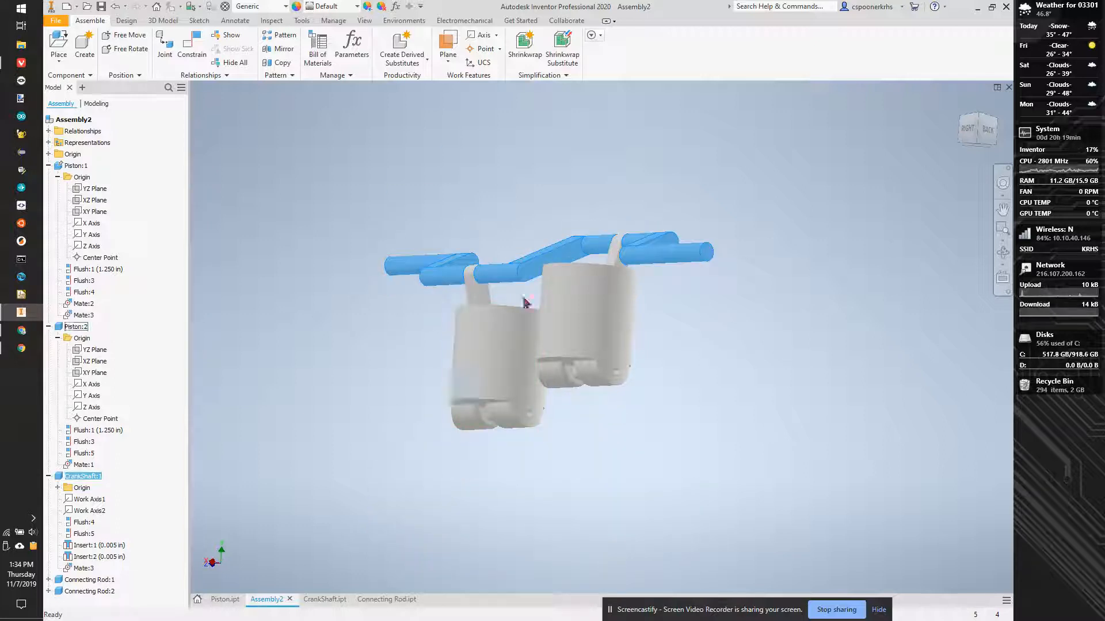
{"action": "left_click_drag", "start_coordinate": [525, 301], "coordinate": [512, 575]}
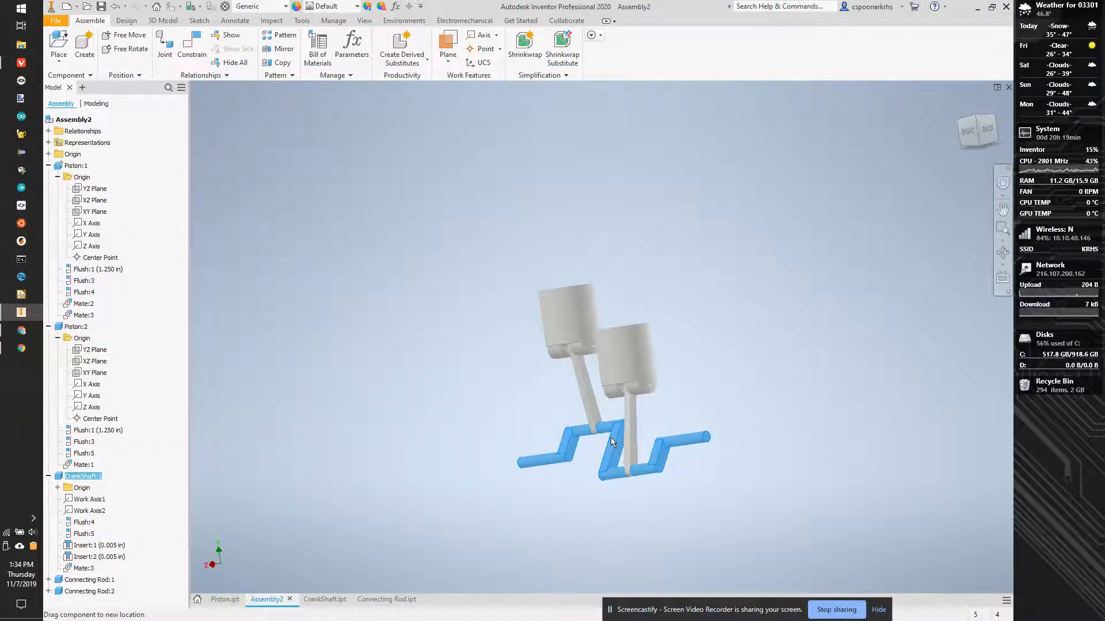
Rotate the crankshaft to a new angle with staggered piston heights, then pan the view.
{"action": "left_click_drag", "start_coordinate": [611, 443], "coordinate": [608, 456]}
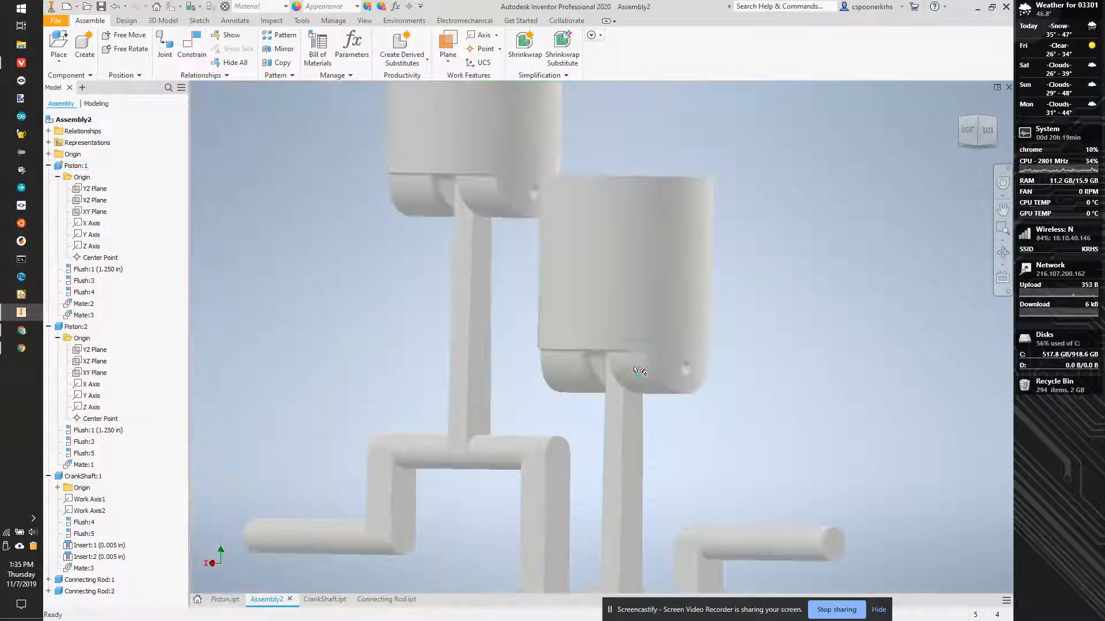
{"action": "left_click_drag", "start_coordinate": [640, 370], "coordinate": [731, 171]}
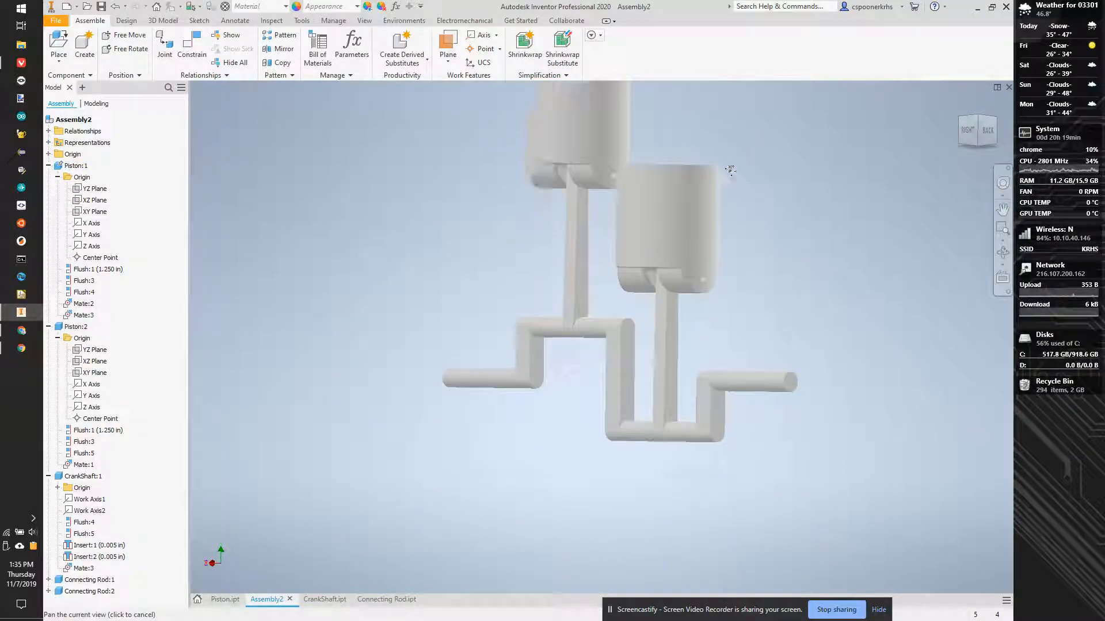